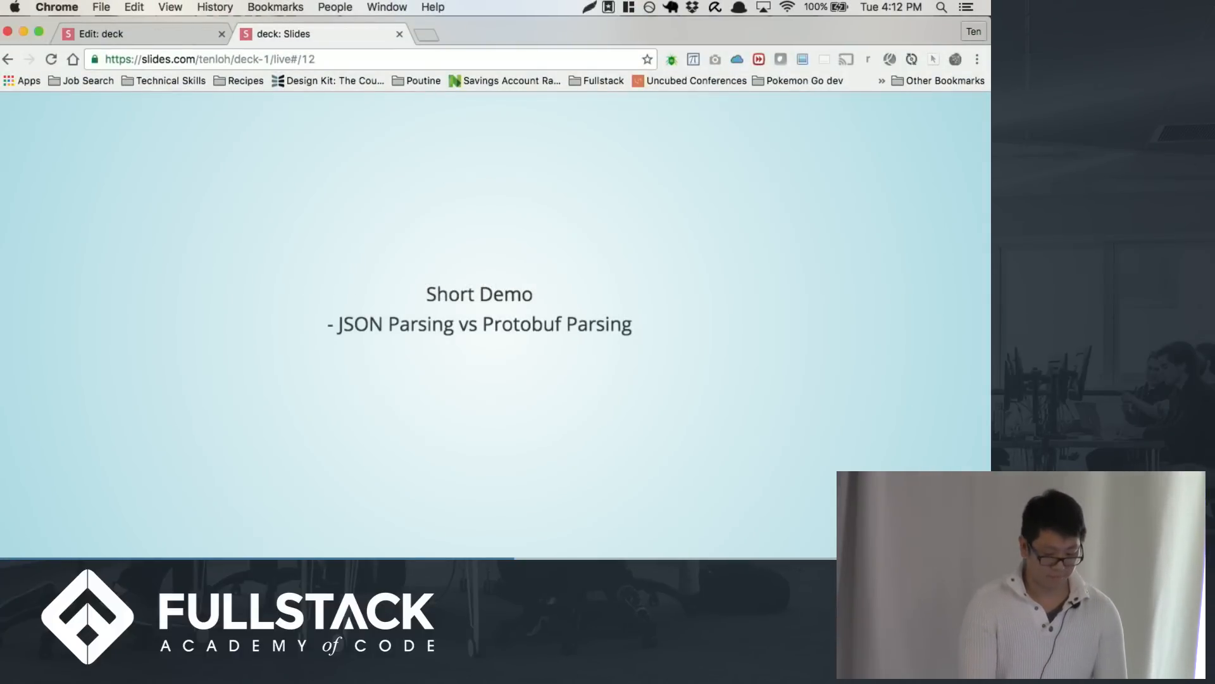
Switch from the Short Demo slide to Visual Studio Code with bench/index.js open
left_click(49, 7)
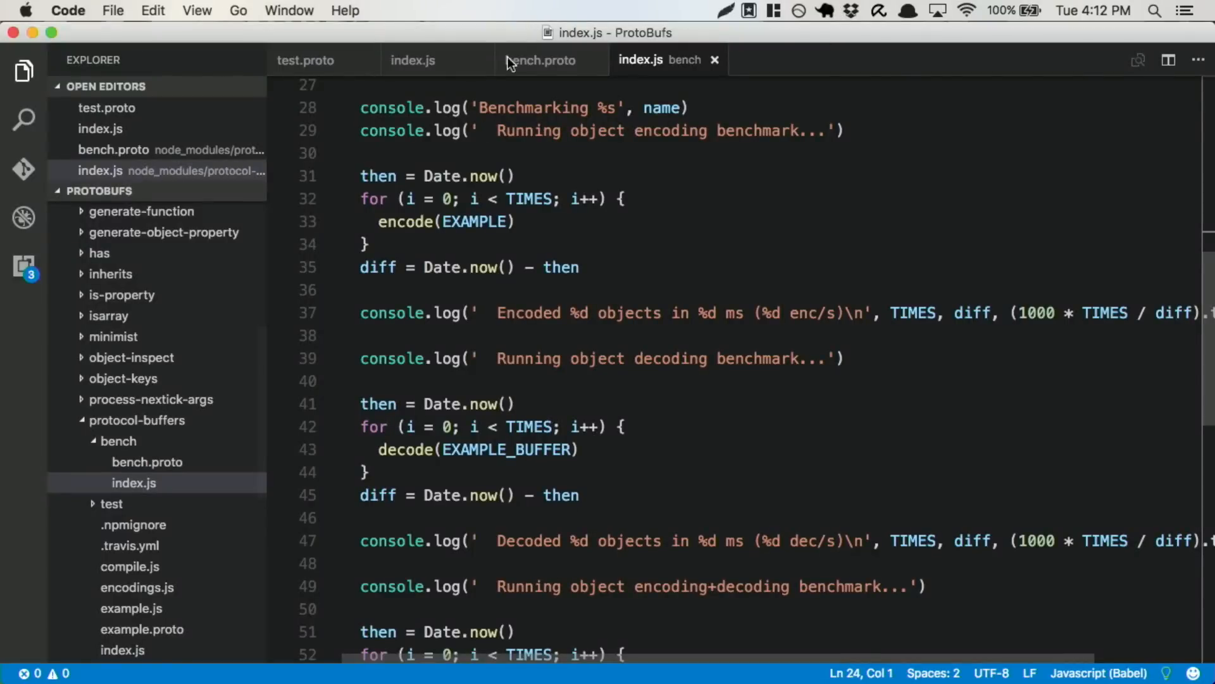
scroll("up", 3)
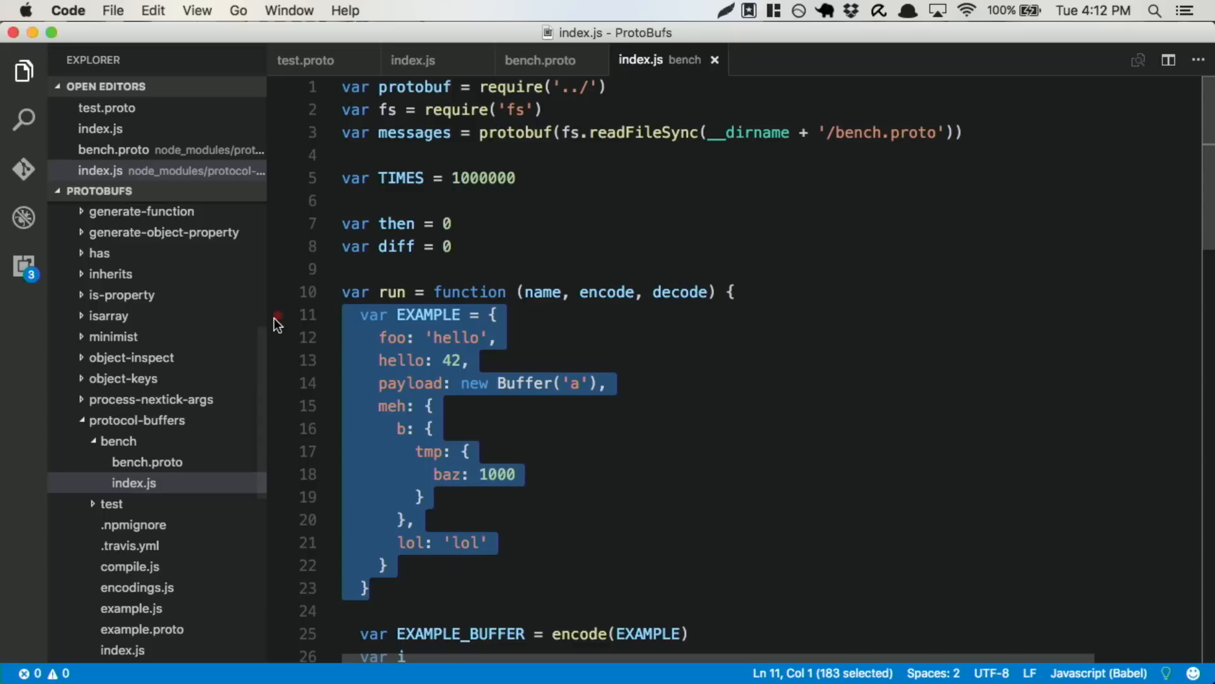
mouse_move(734, 404)
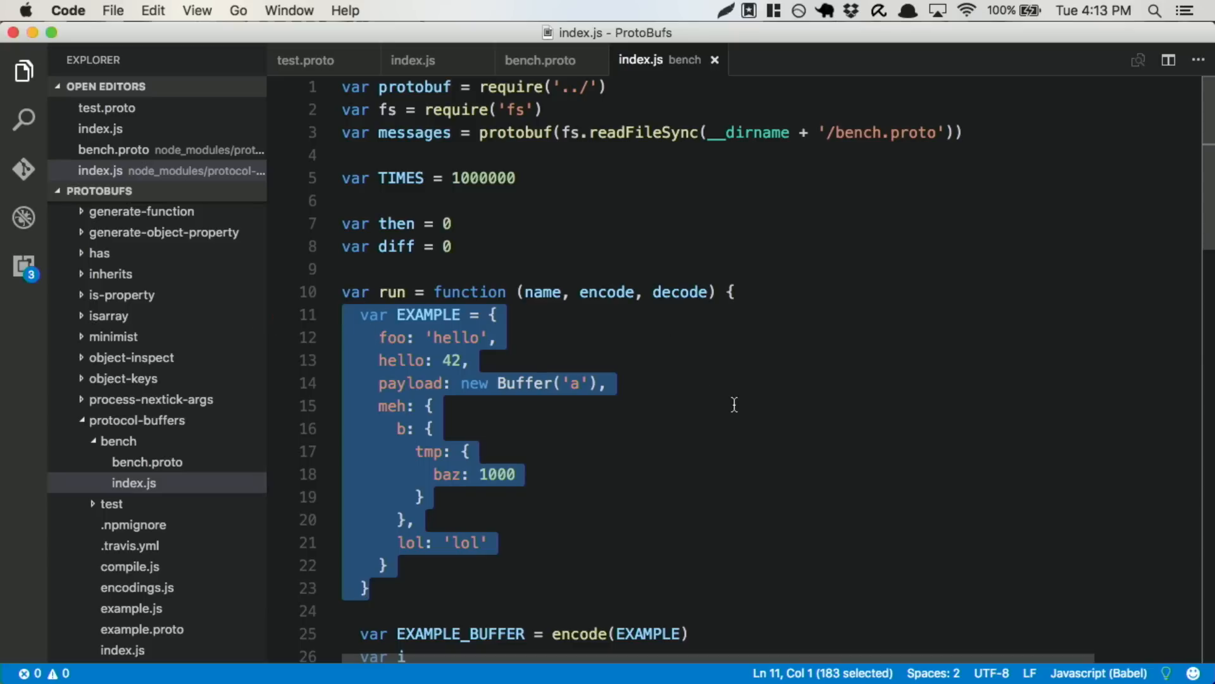
scroll("down", 3)
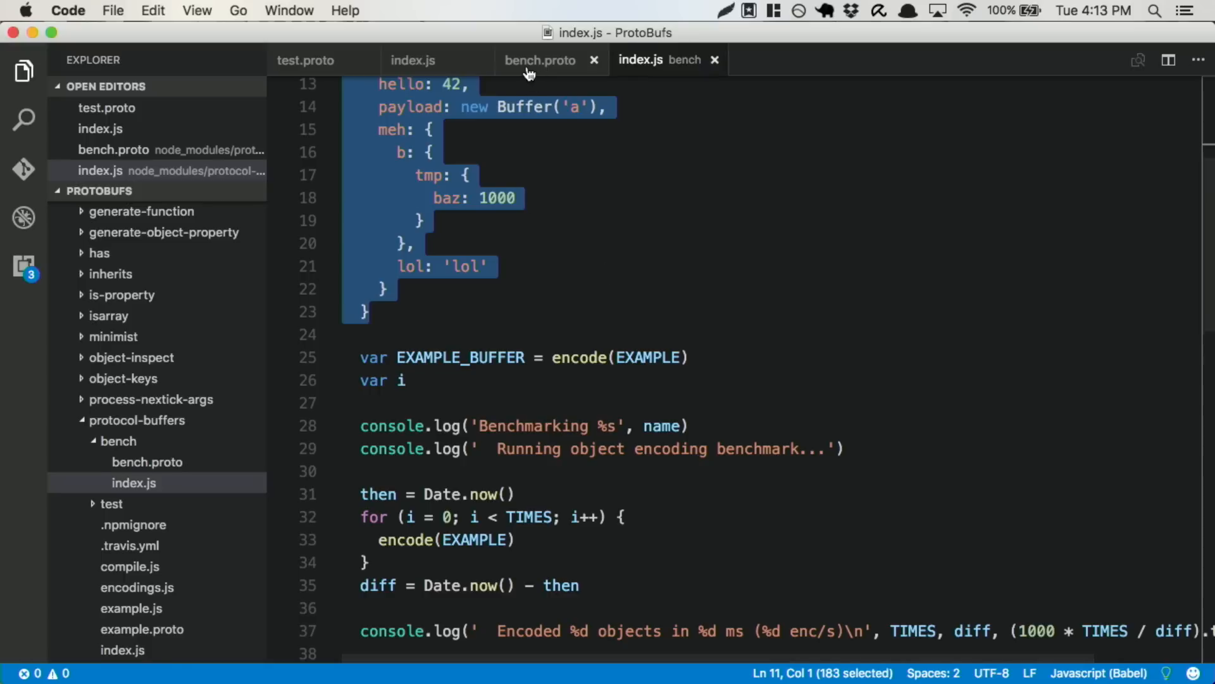
left_click(540, 59)
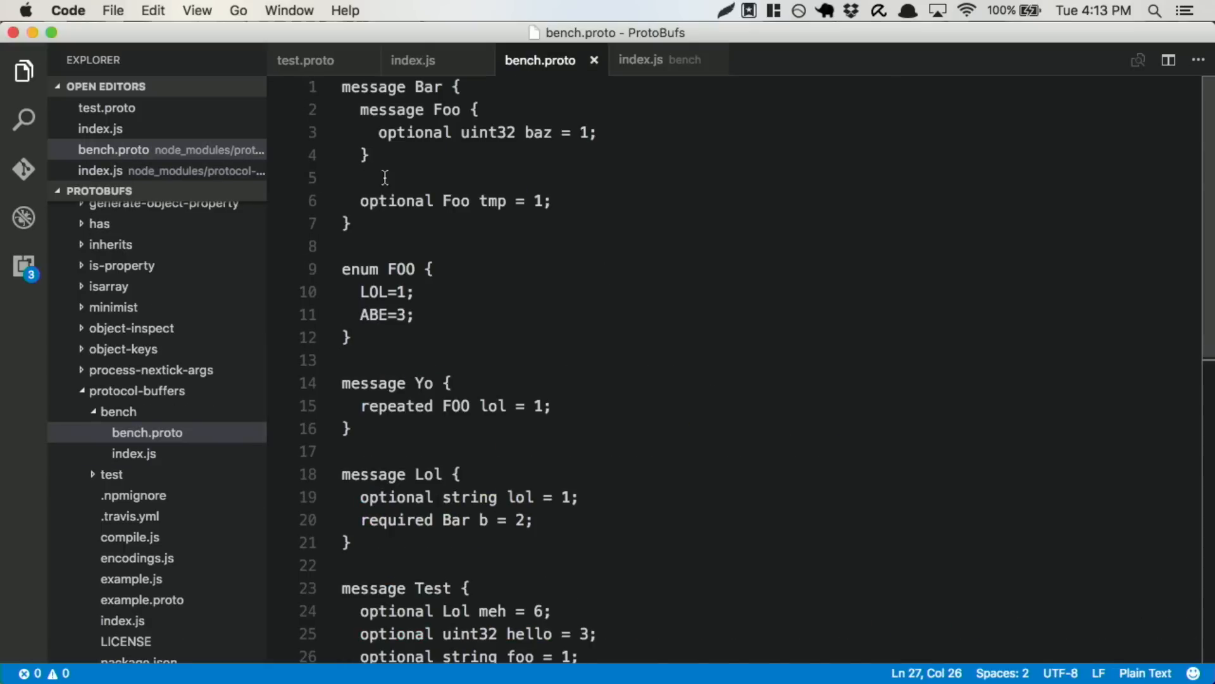
scroll("down", 3)
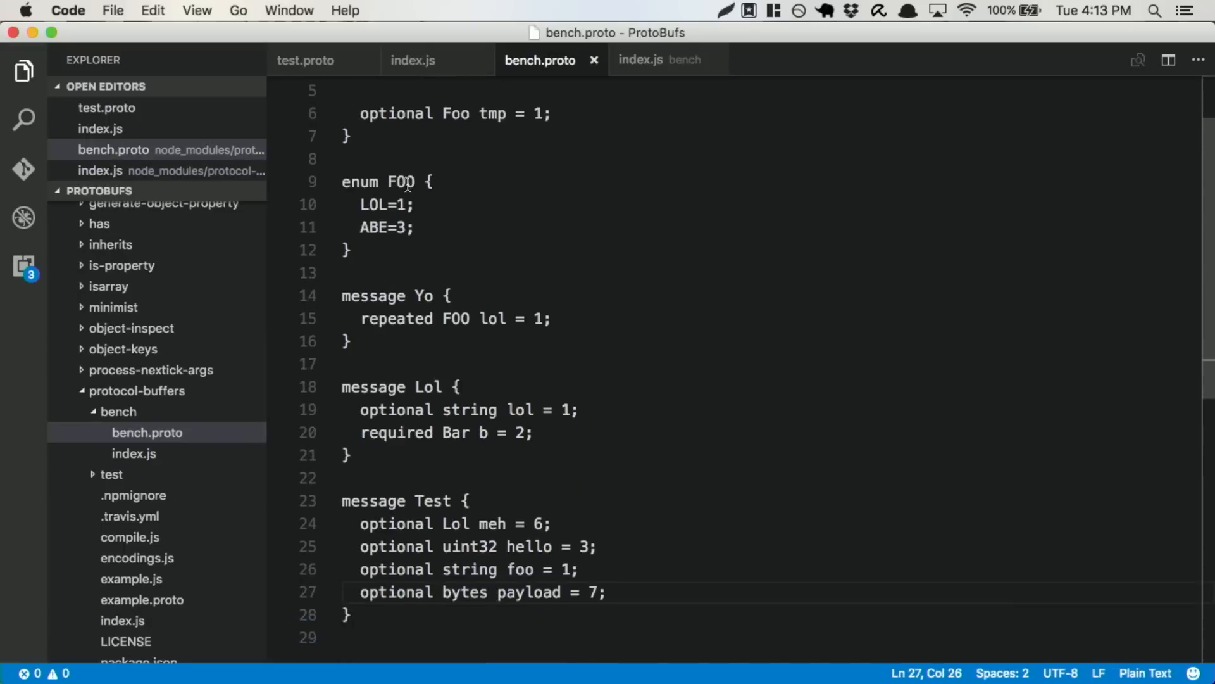
left_click(668, 59)
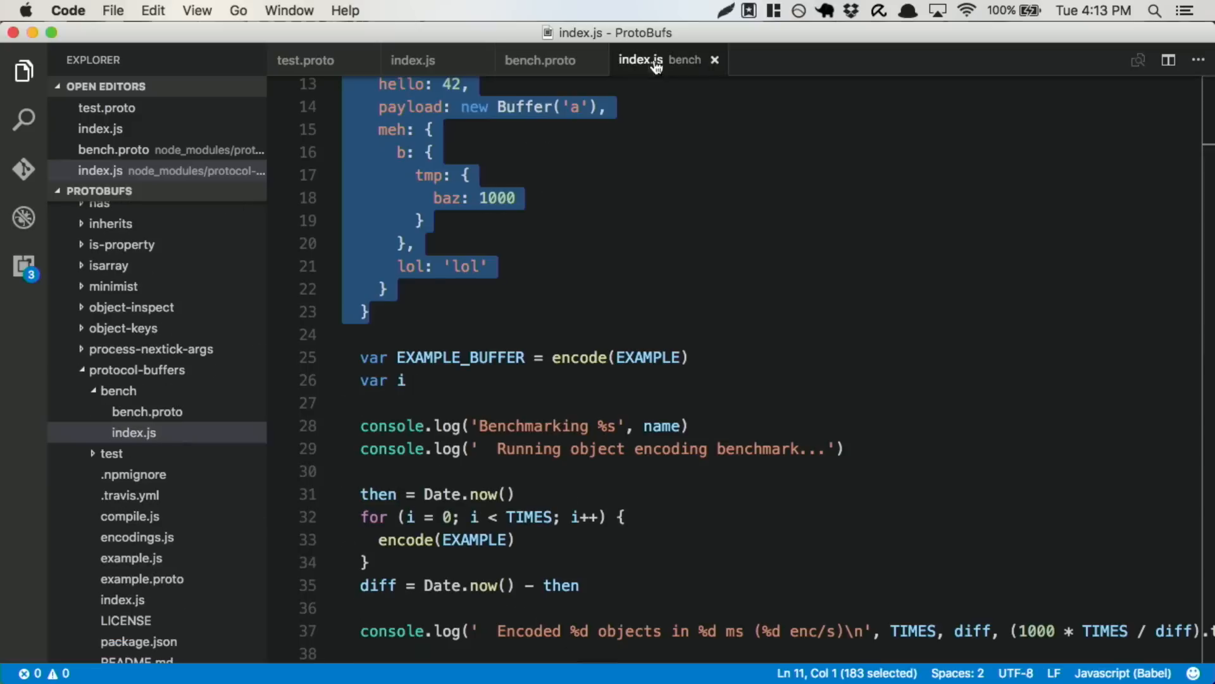
scroll("down", 3)
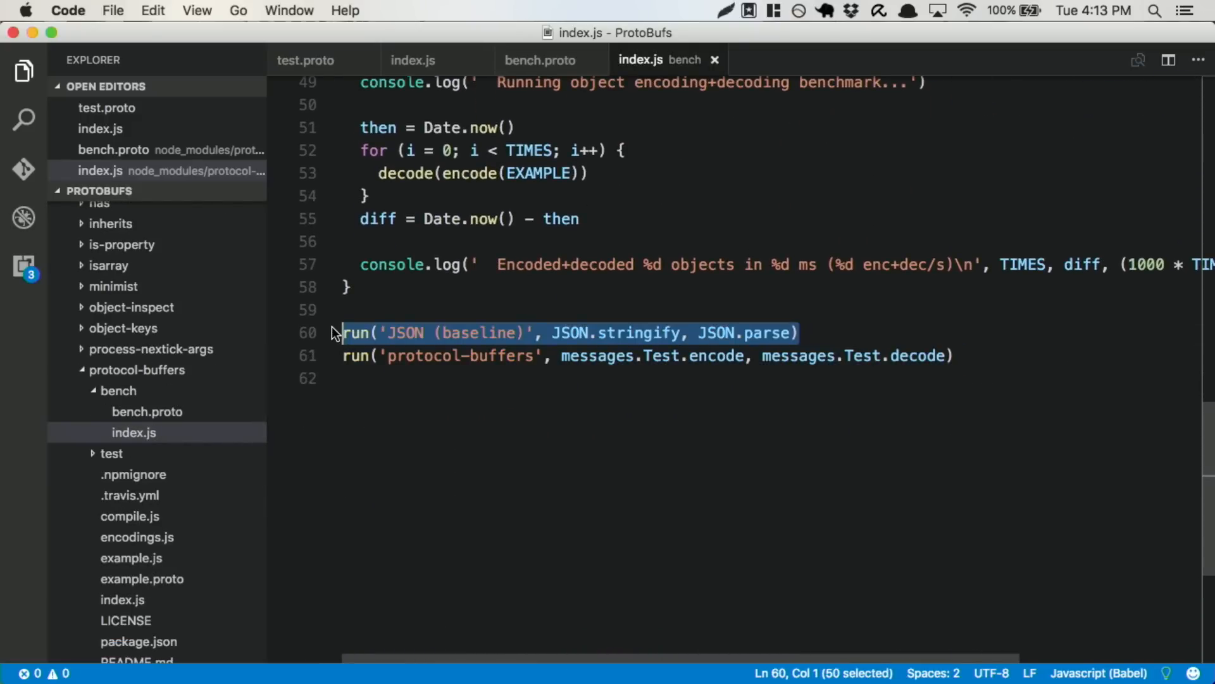
mouse_move(904, 443)
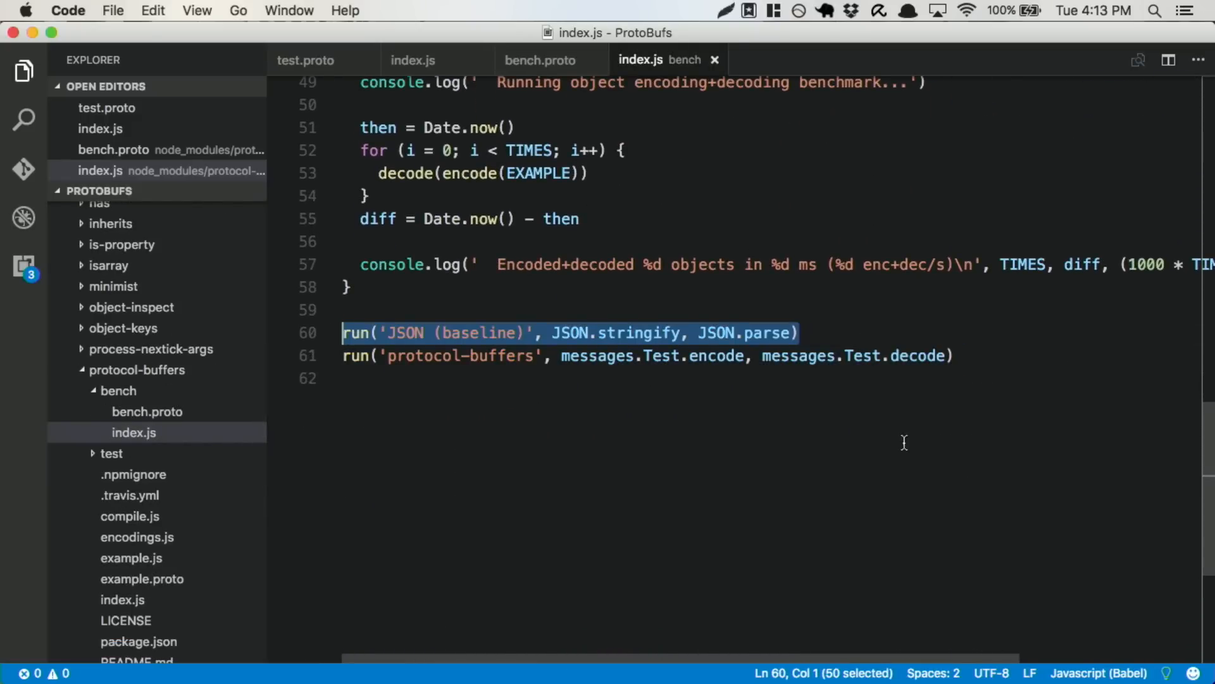
left_click(707, 356)
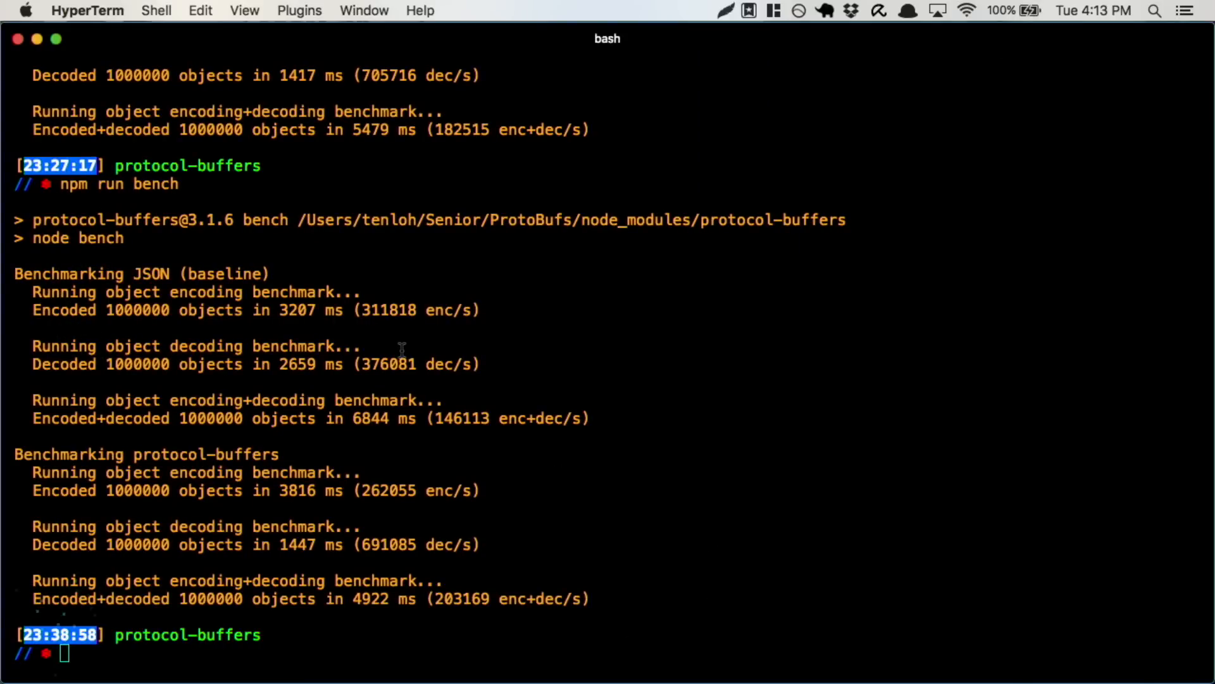
mouse_move(223, 524)
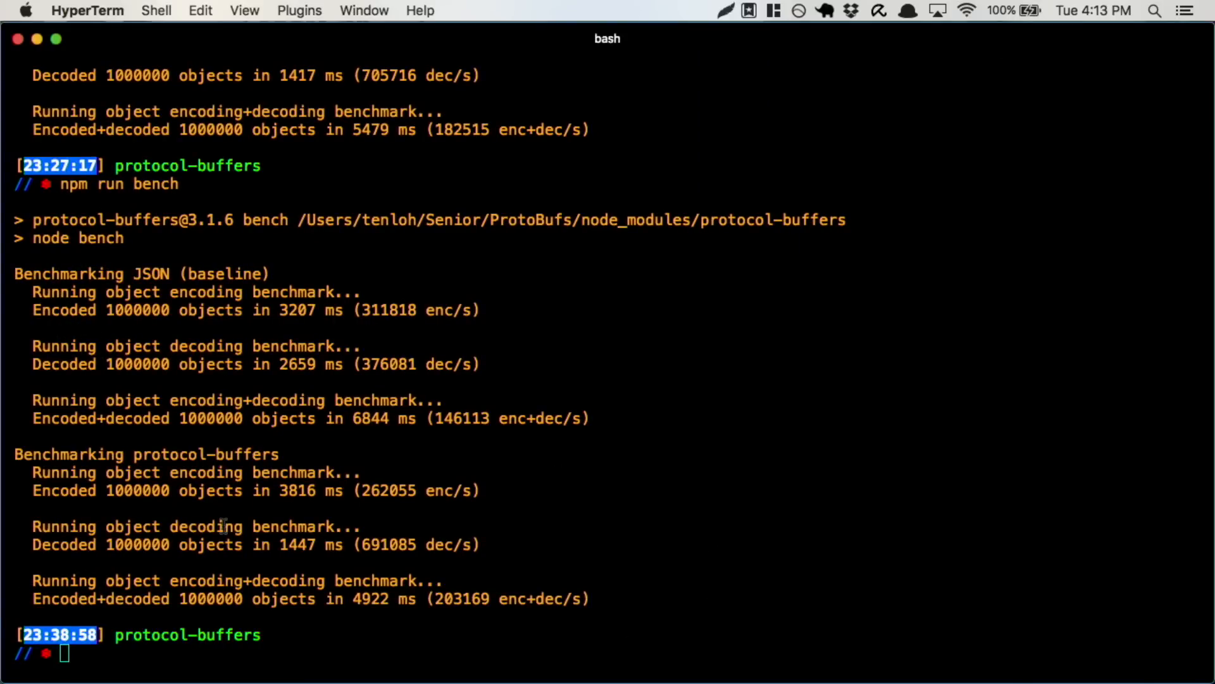
mouse_move(302, 500)
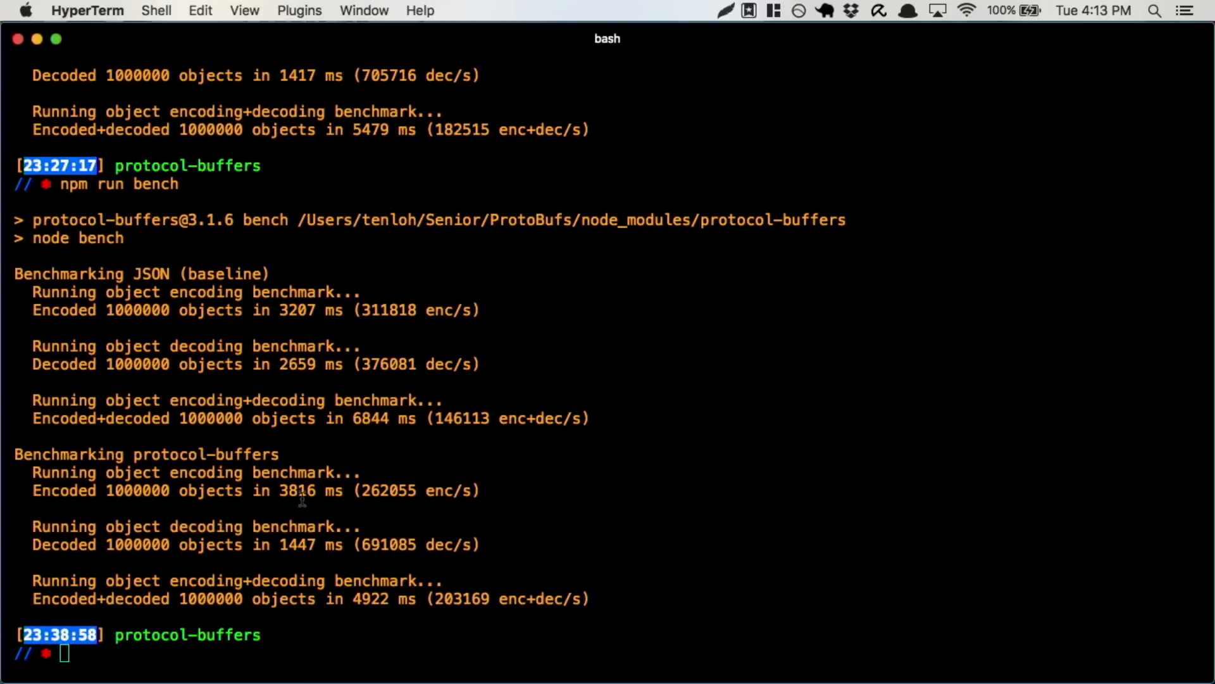
mouse_move(267, 337)
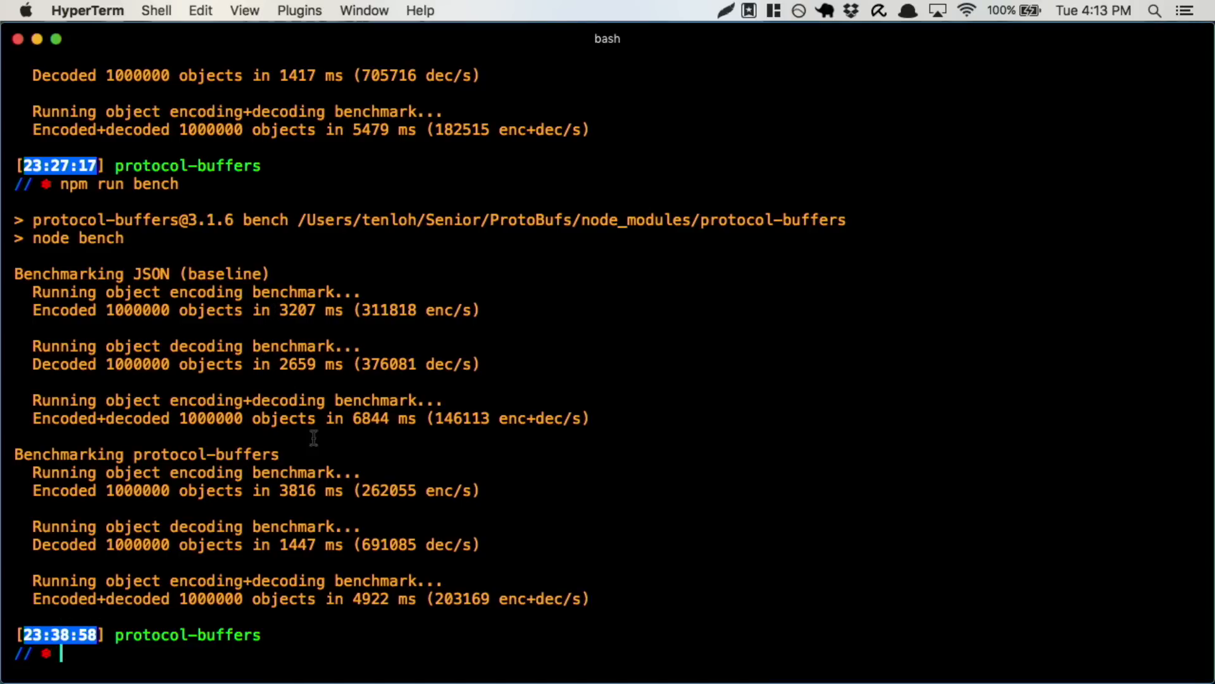
mouse_move(334, 409)
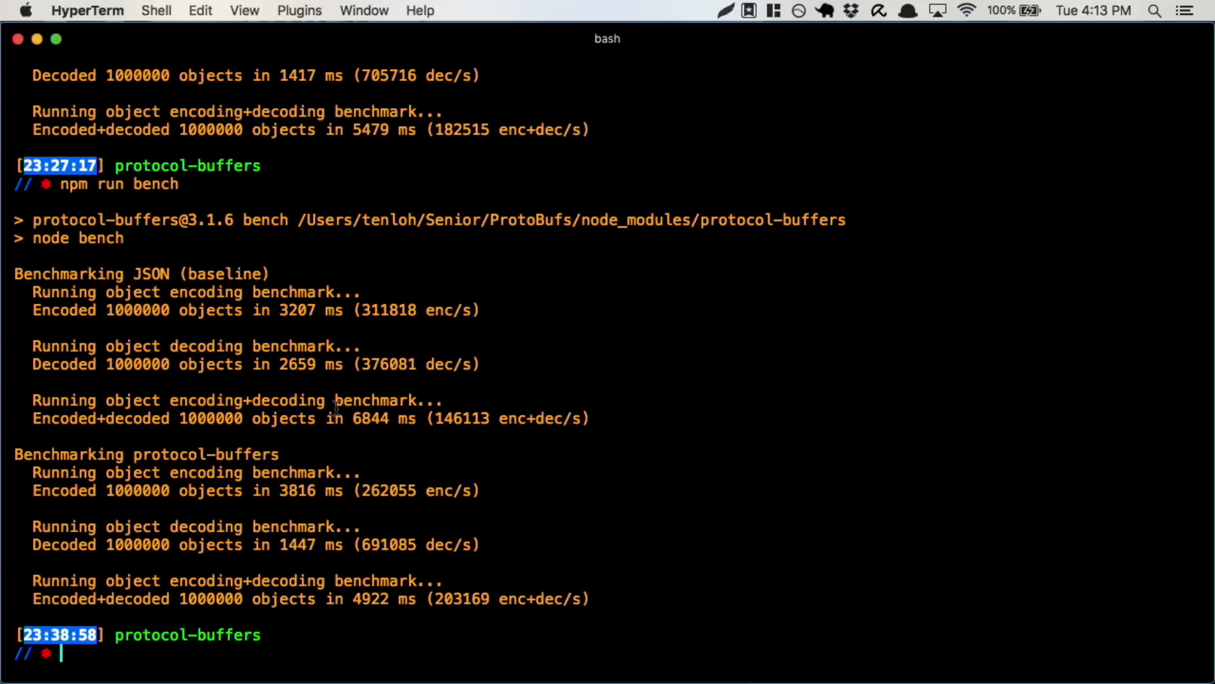
mouse_move(383, 609)
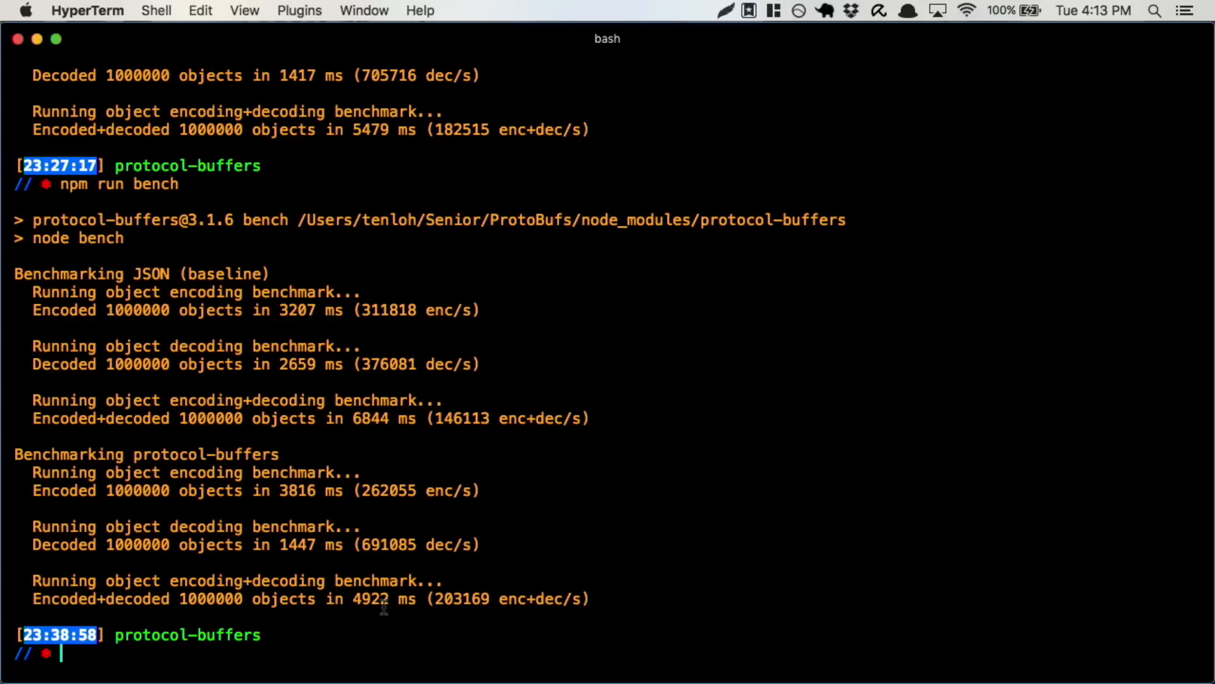
mouse_move(395, 627)
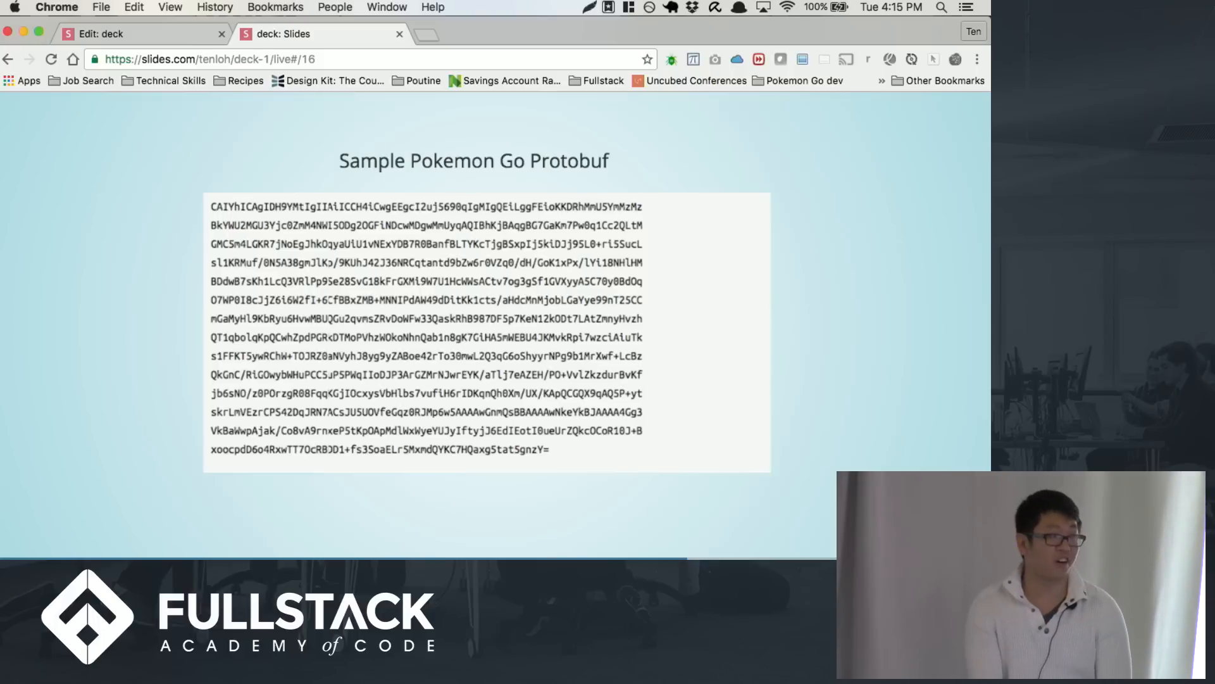
Advance through the decoded protobuf field dump to the MapCell message definition slide
key("Right")
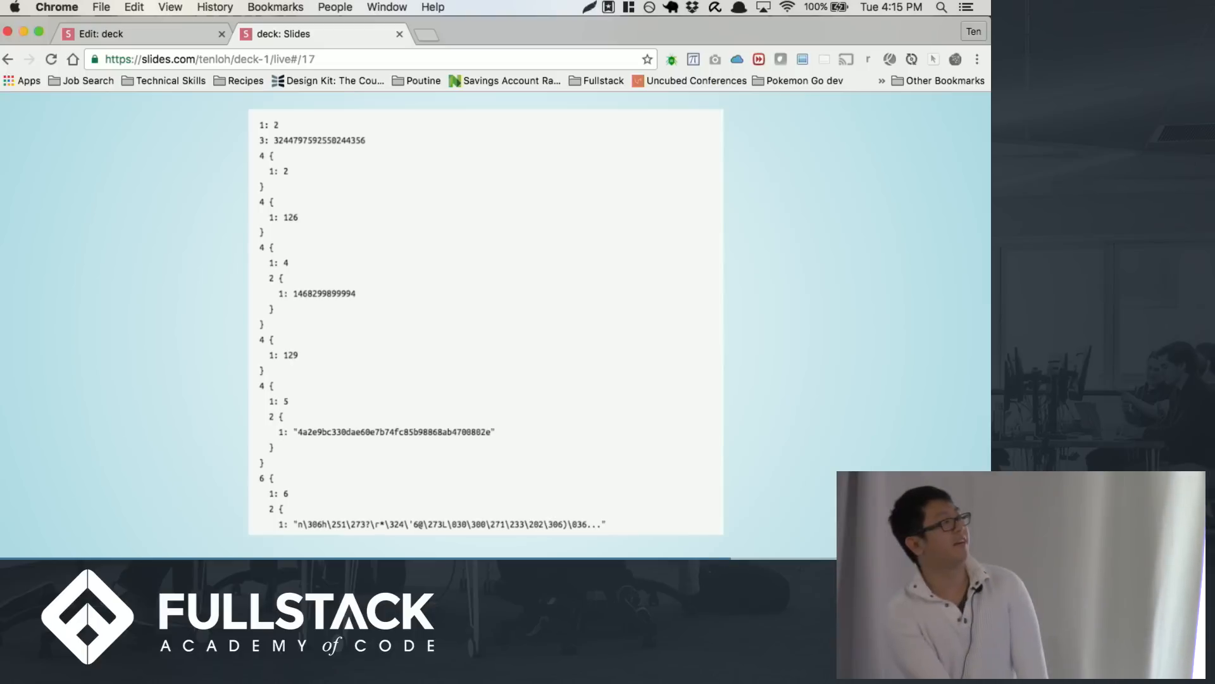
key("right")
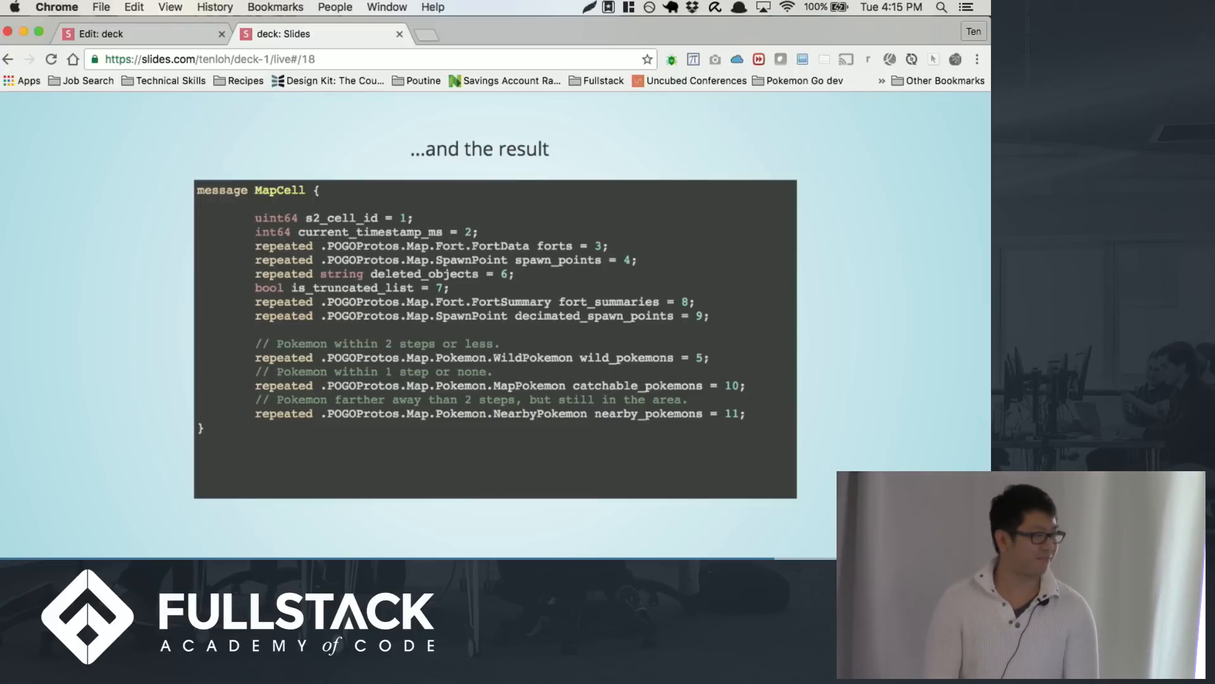
Advance through the MitM Attacks slide to the Unknown 6 and Unknown 22 slide
key("right")
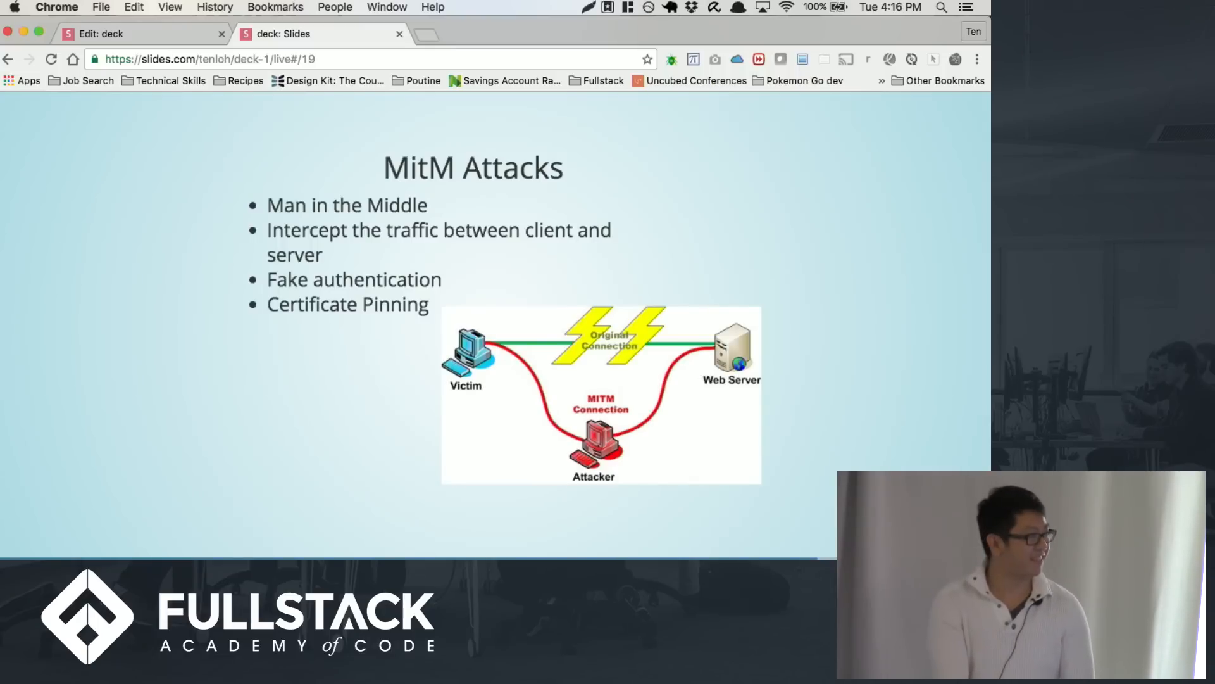
key("right")
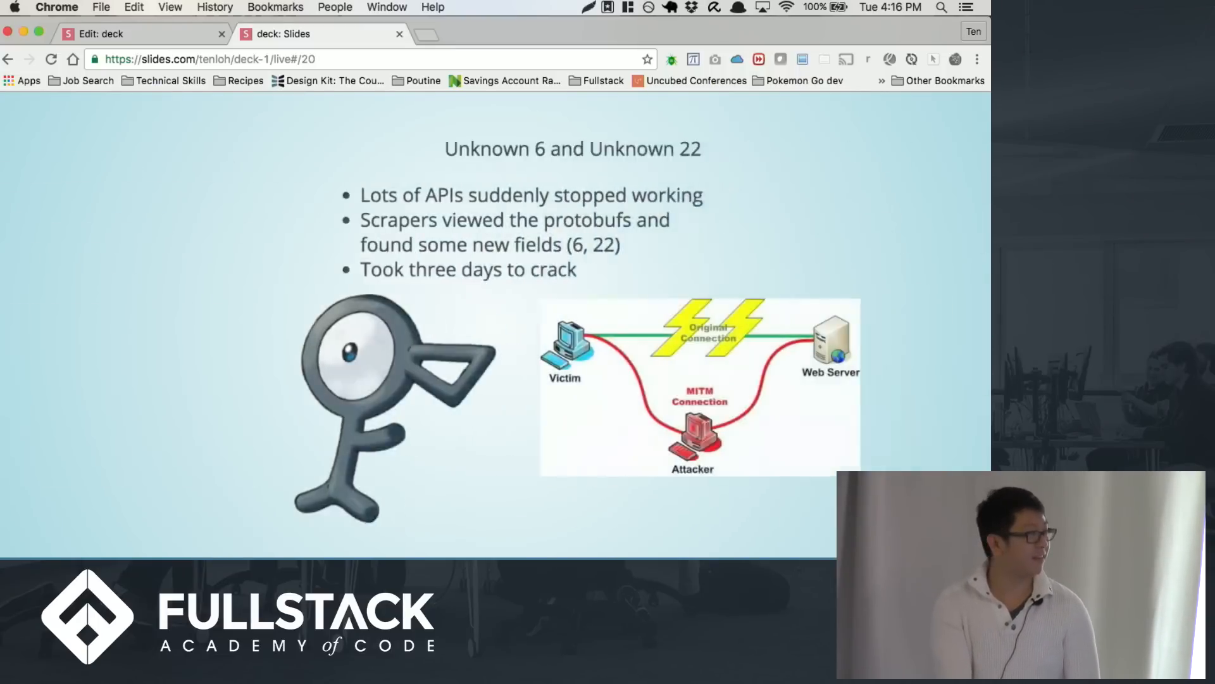